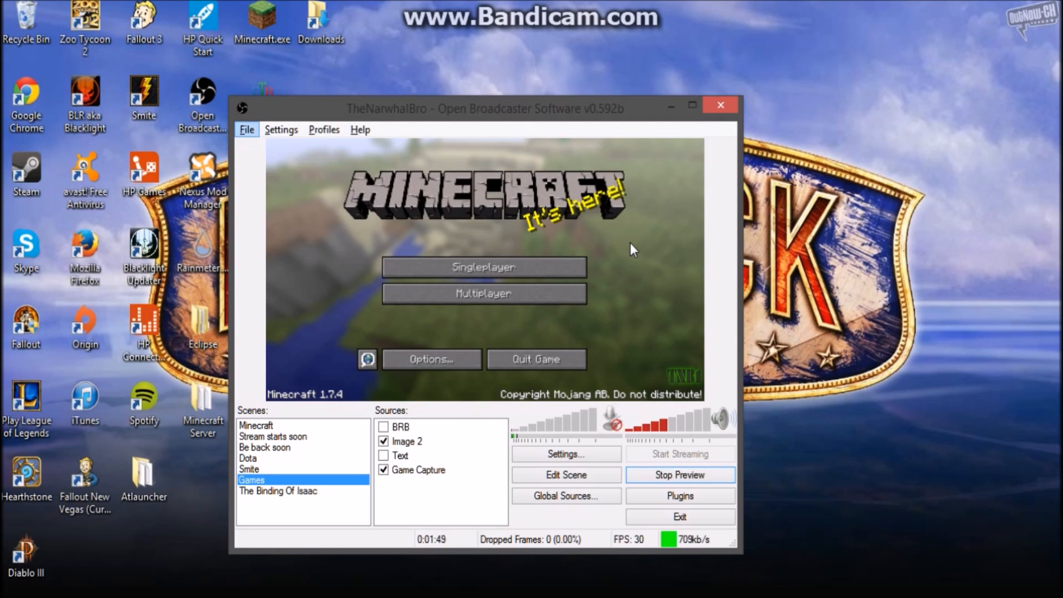
mouse_move(354, 350)
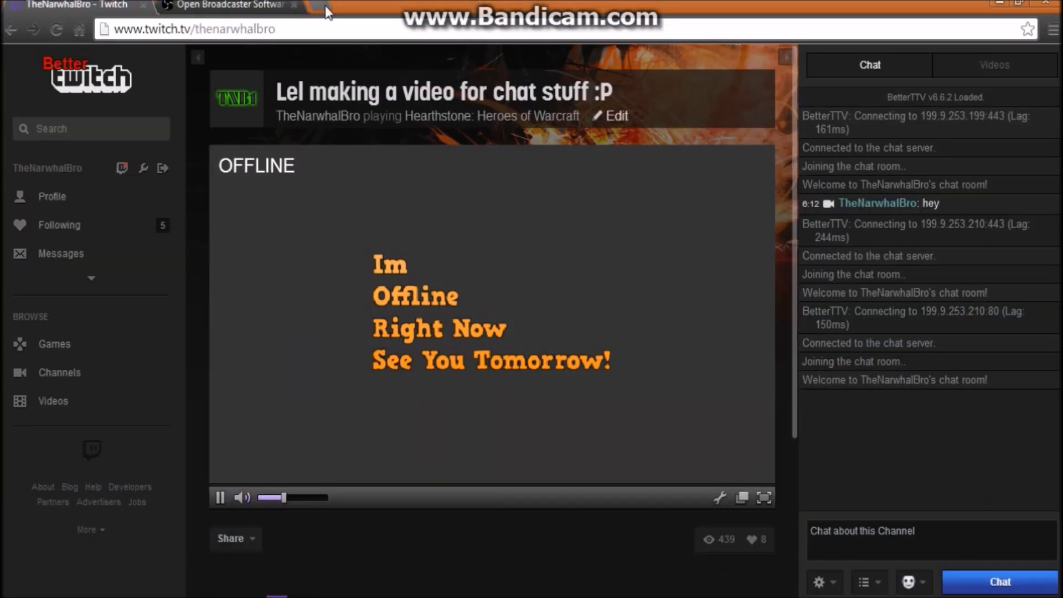
Search Google for 'google chrome' and land on the official Chrome download page.
click(329, 11)
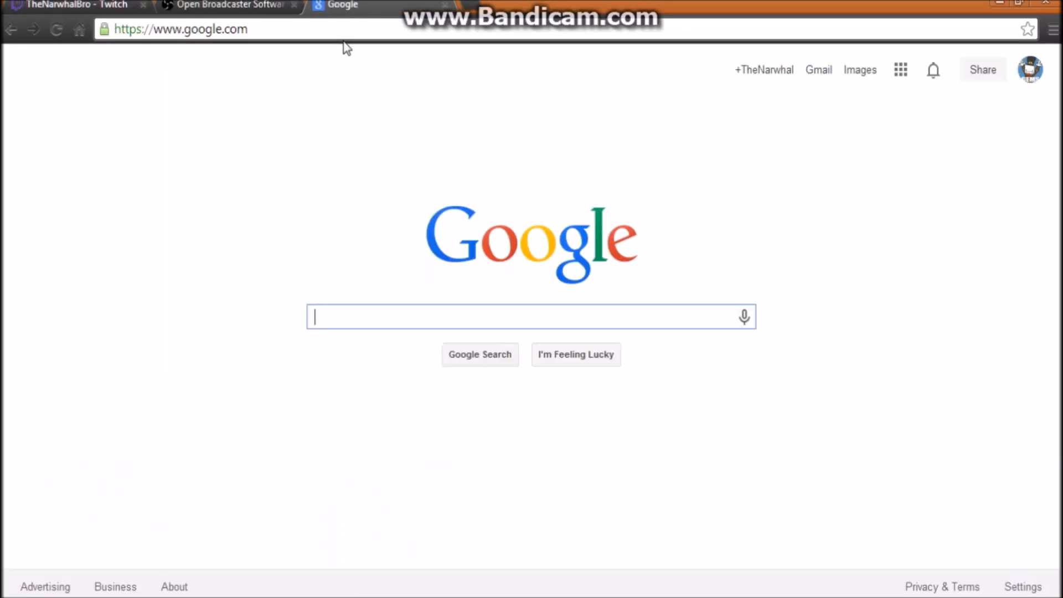
text(google chrome)
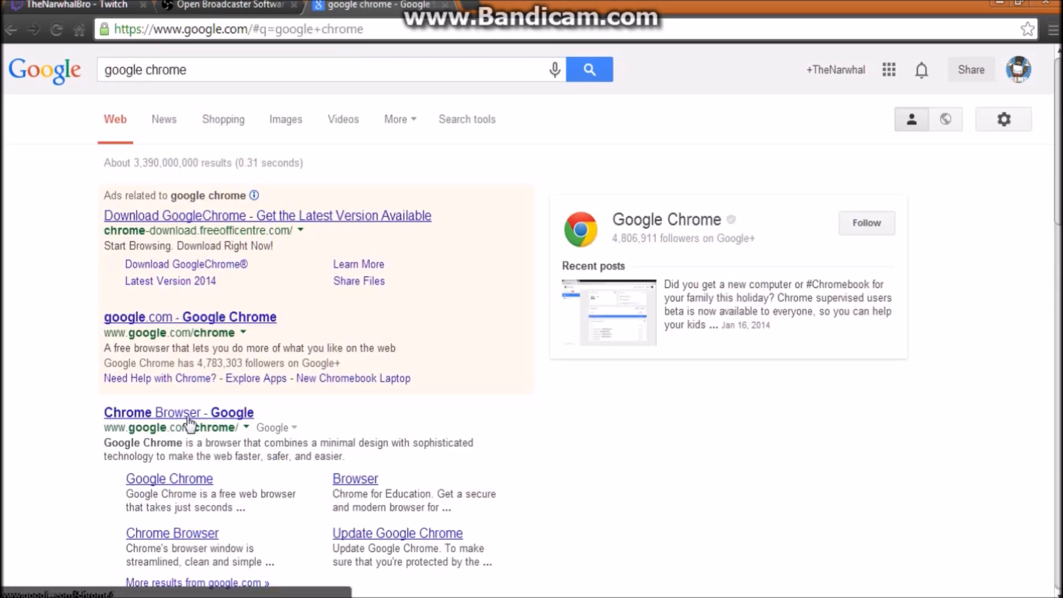
click(178, 412)
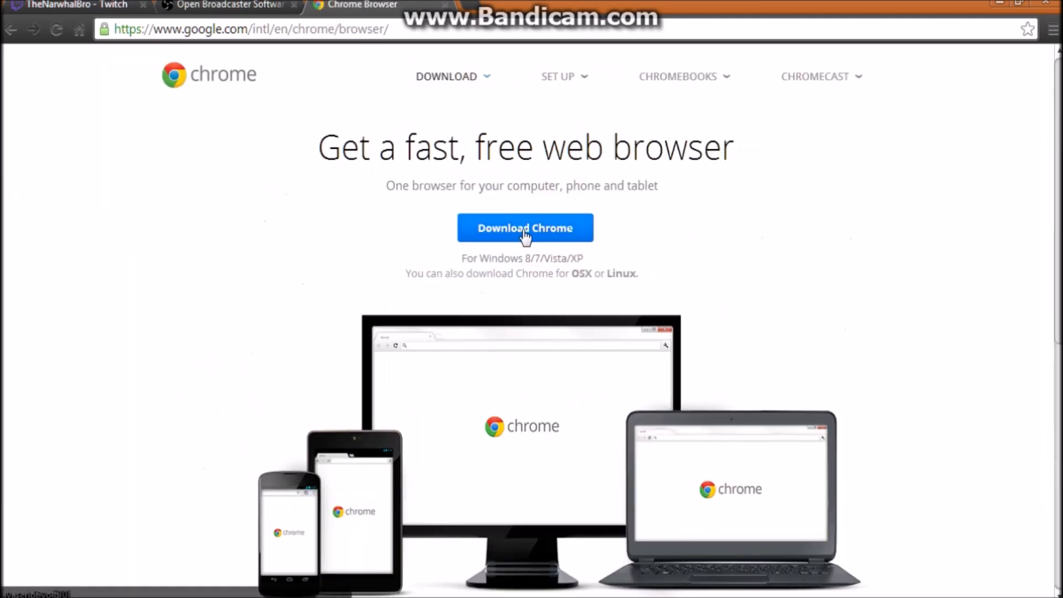
mouse_move(558, 422)
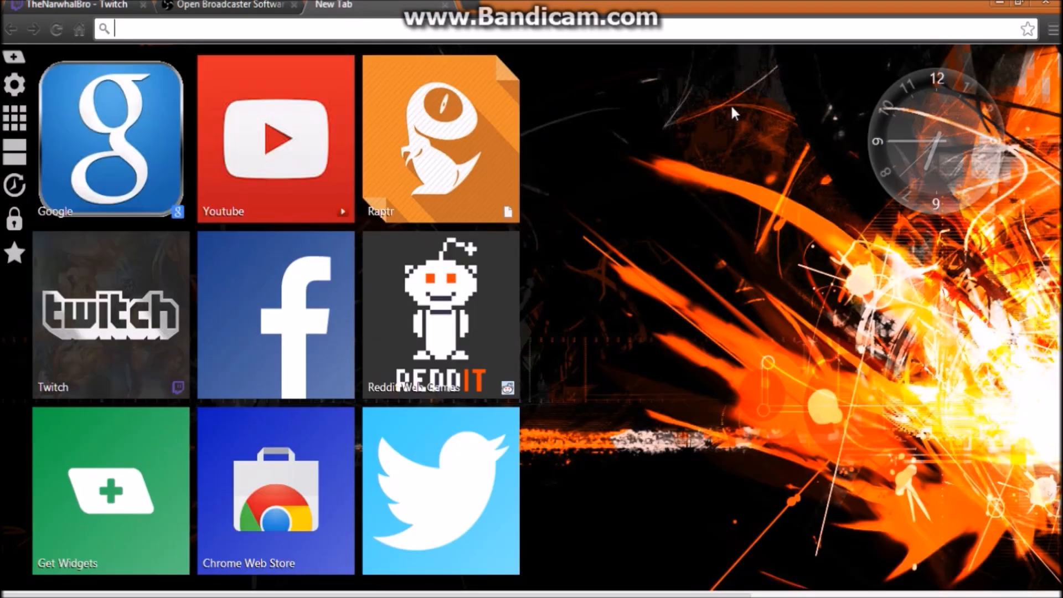
mouse_move(21, 49)
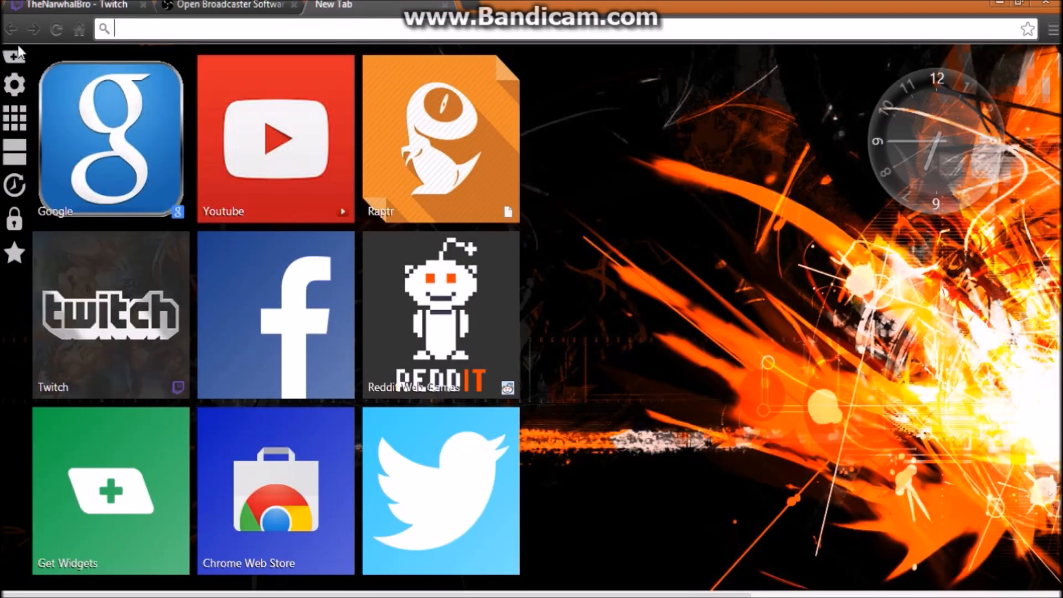
mouse_move(16, 58)
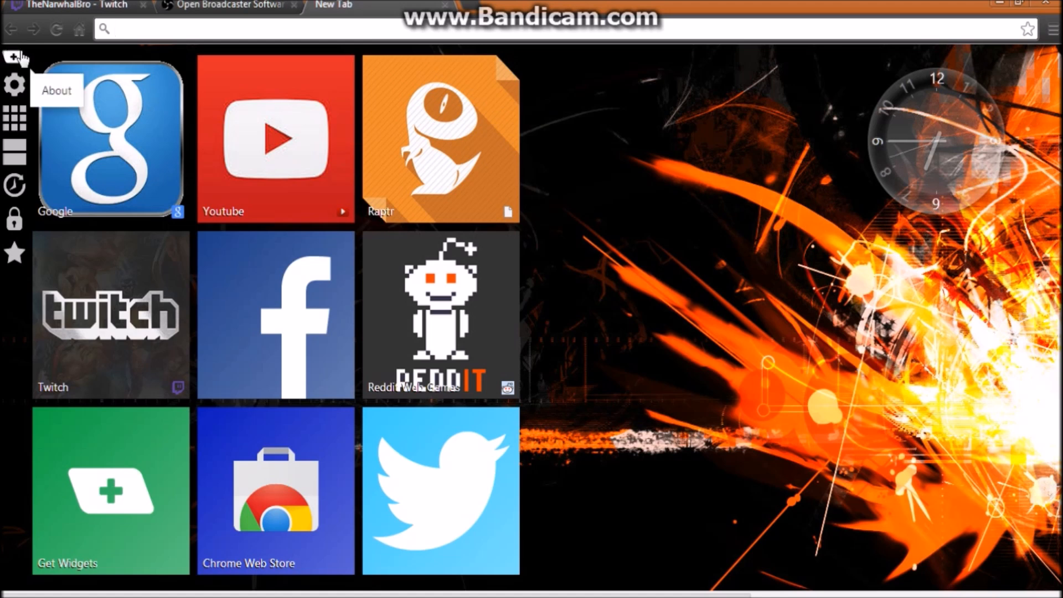
mouse_move(742, 384)
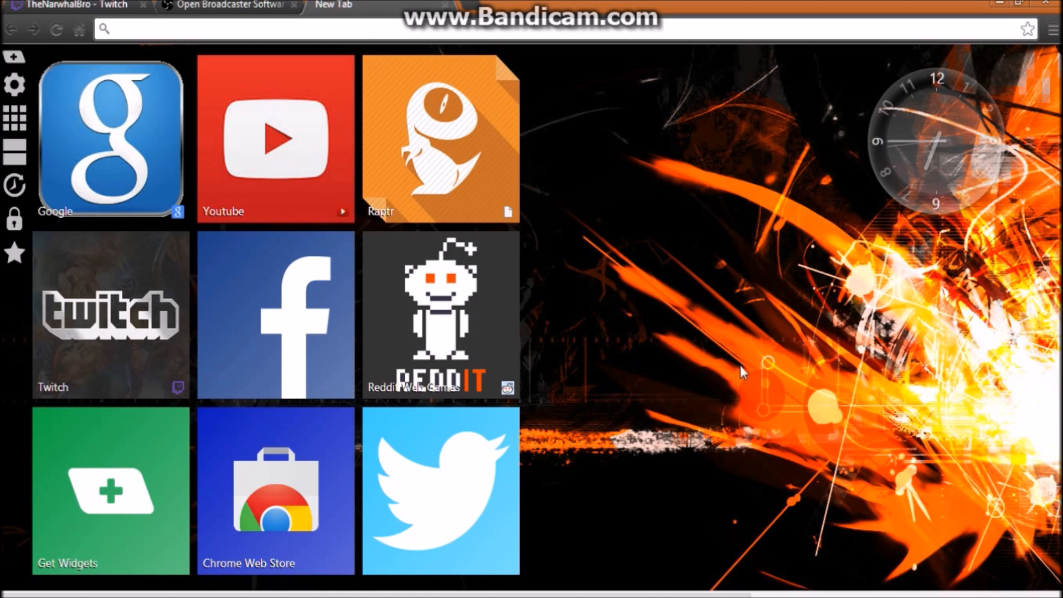
mouse_move(697, 333)
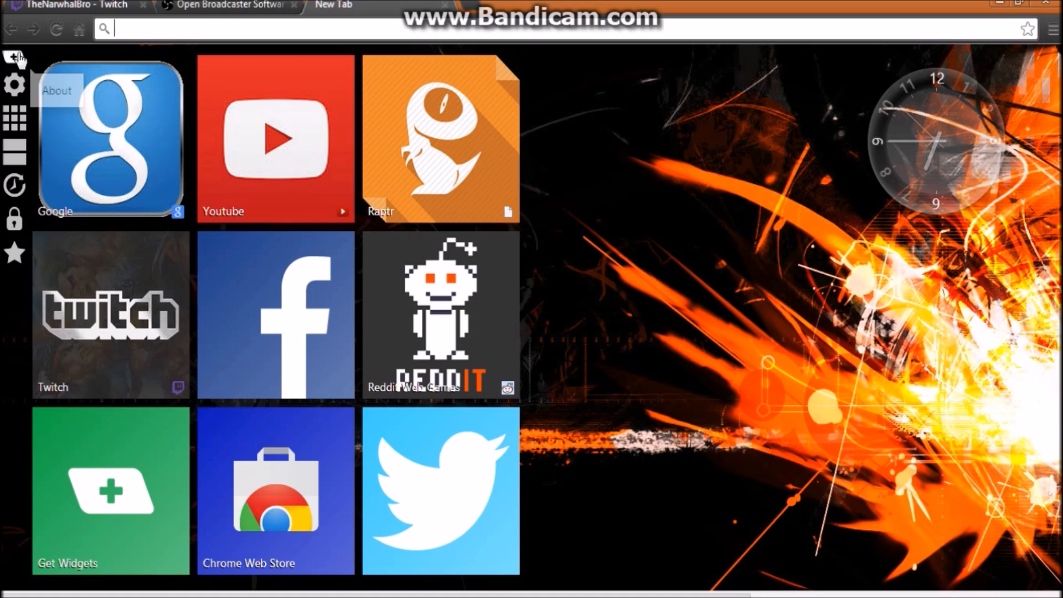
mouse_move(311, 484)
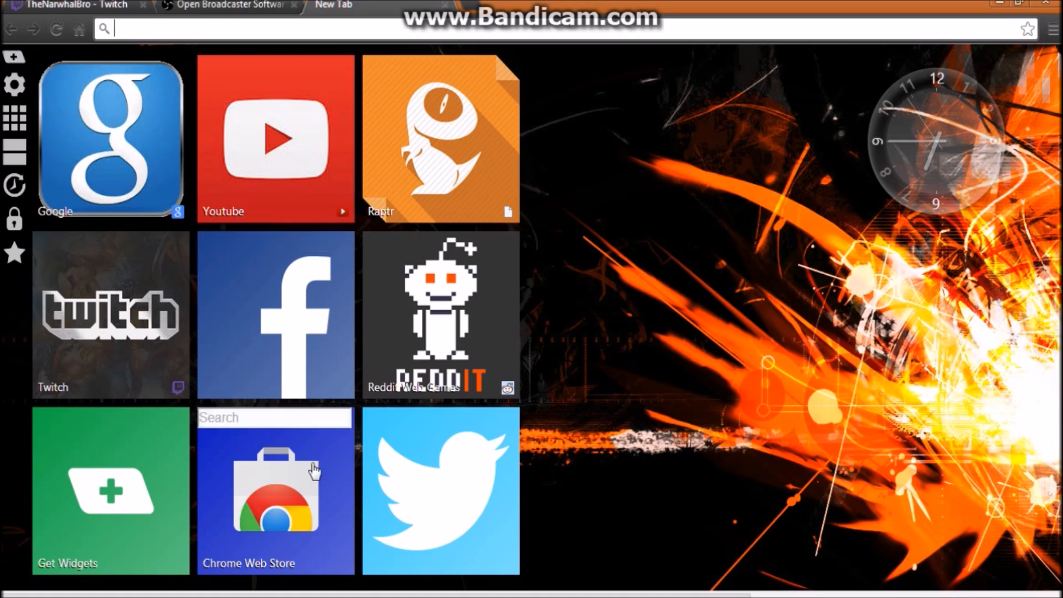
mouse_move(280, 526)
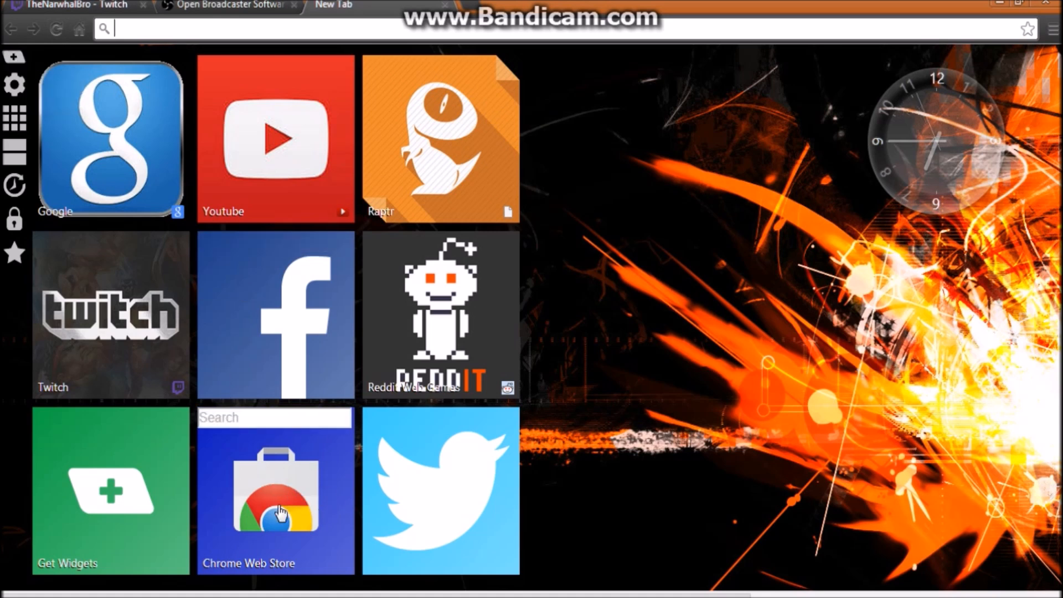
mouse_move(315, 528)
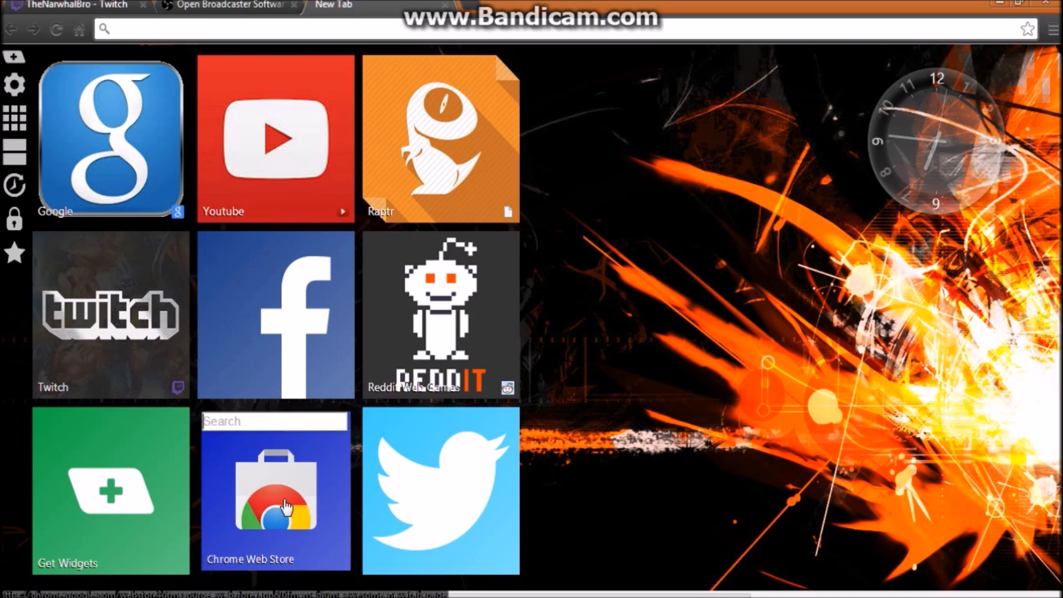
Reach the Chrome Web Store's Apps section from the new tab page tile.
click(275, 502)
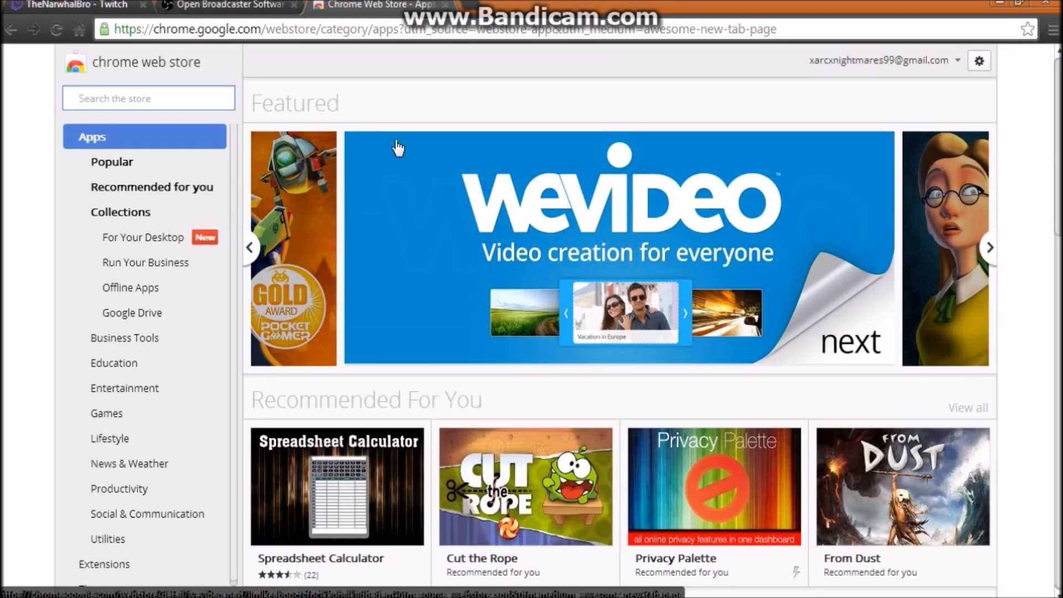
Look up 'better twitch tv' in the store, confirm BetterTTV is installed, and return to Twitch.
text(better twitch tv)
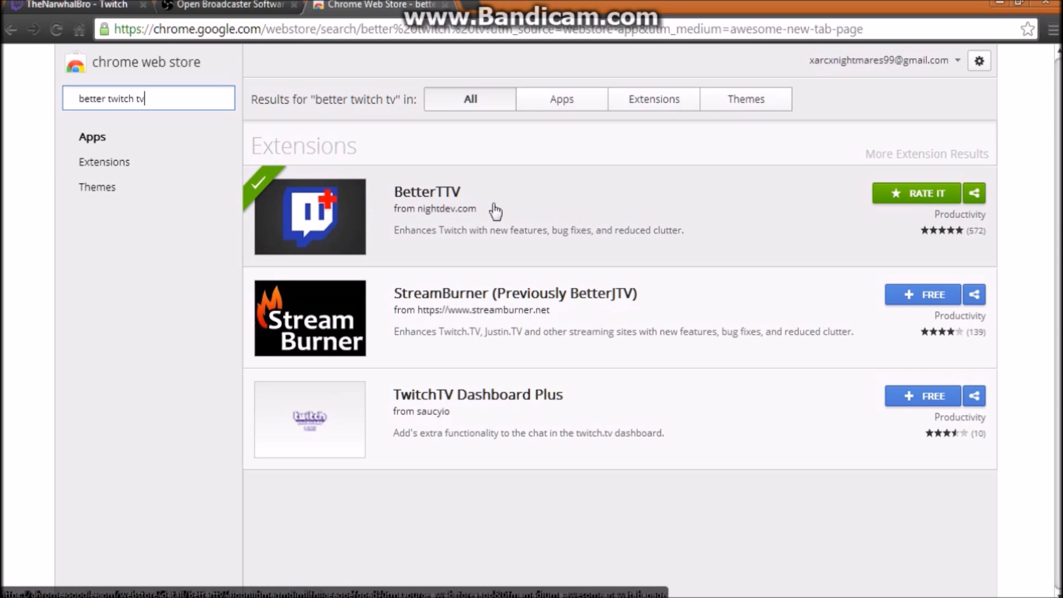
mouse_move(756, 259)
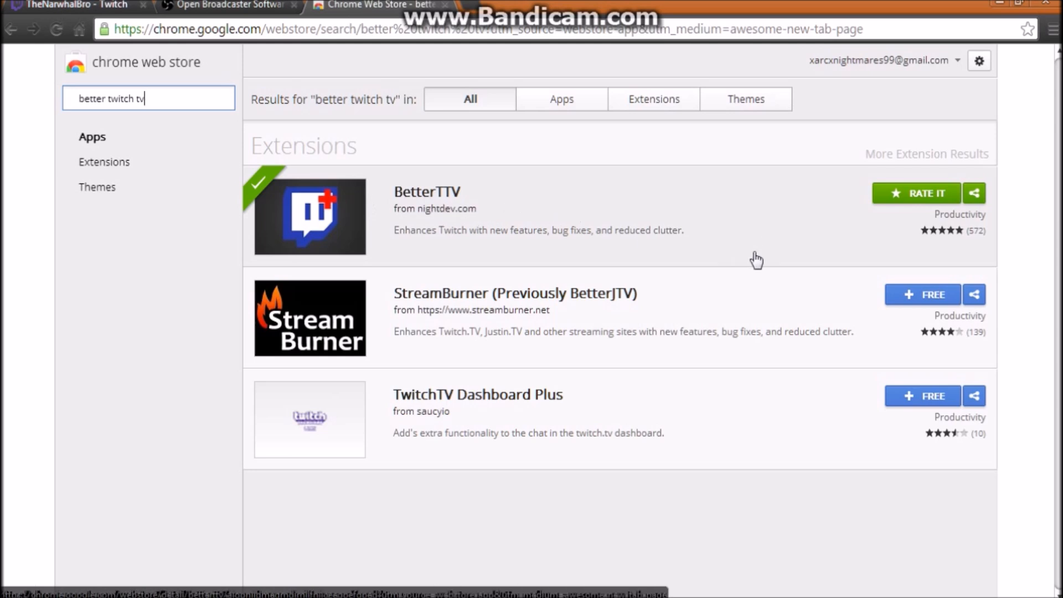
mouse_move(894, 215)
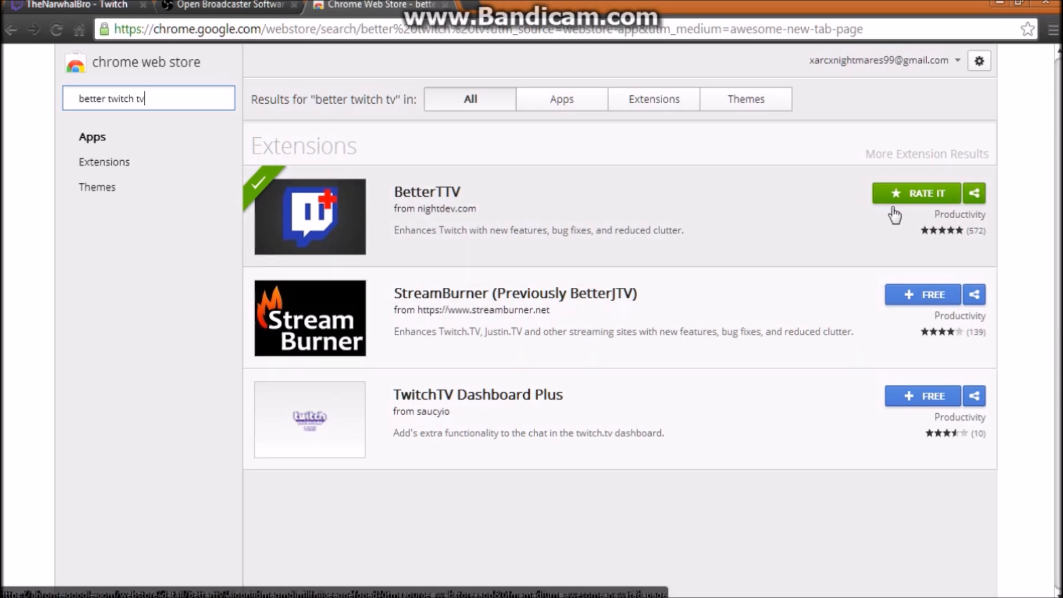
click(78, 5)
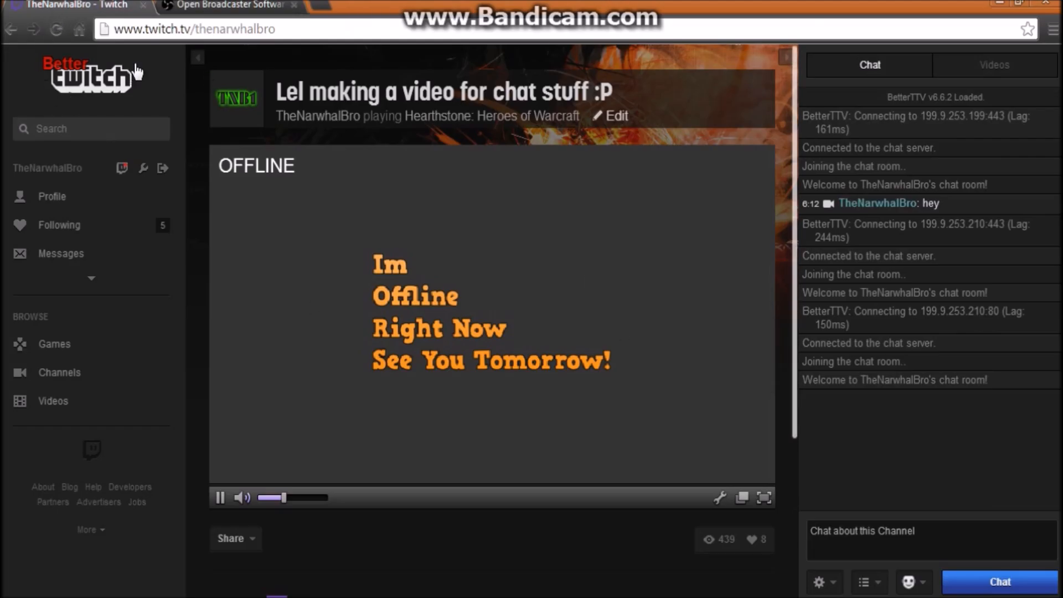
click(199, 28)
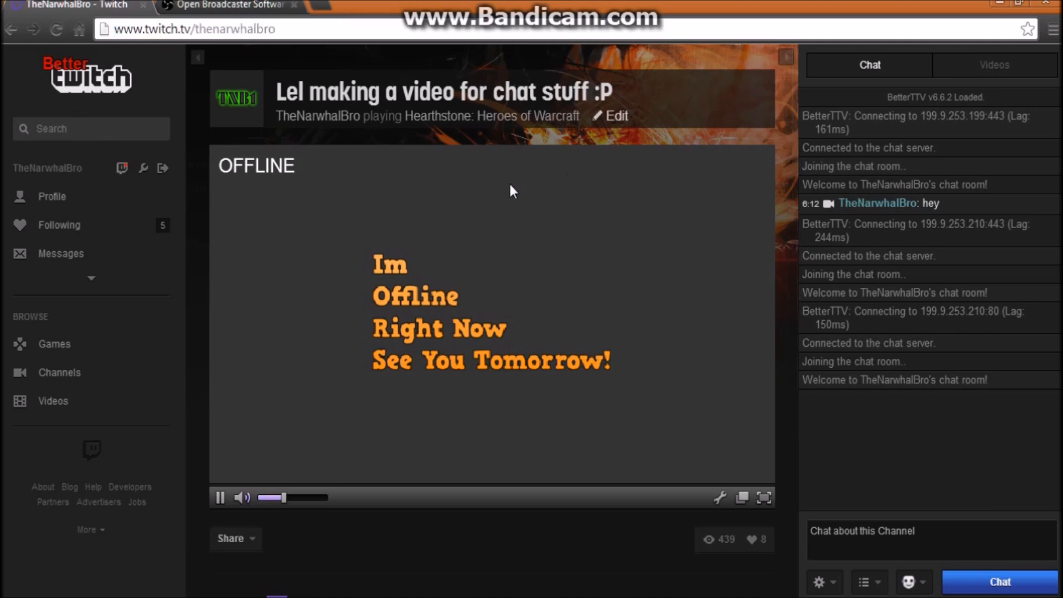
mouse_move(469, 179)
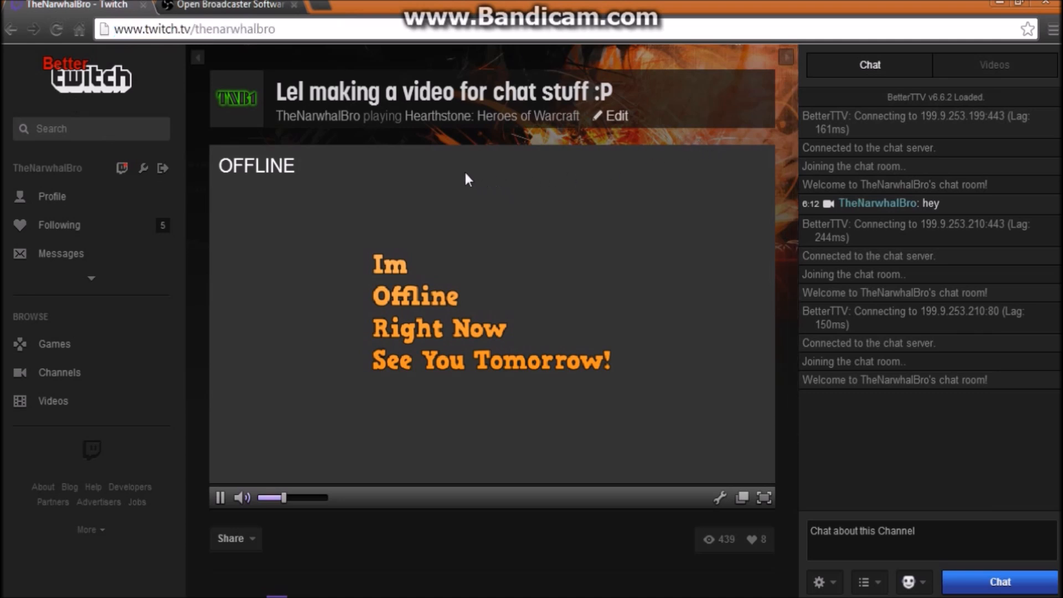
mouse_move(667, 305)
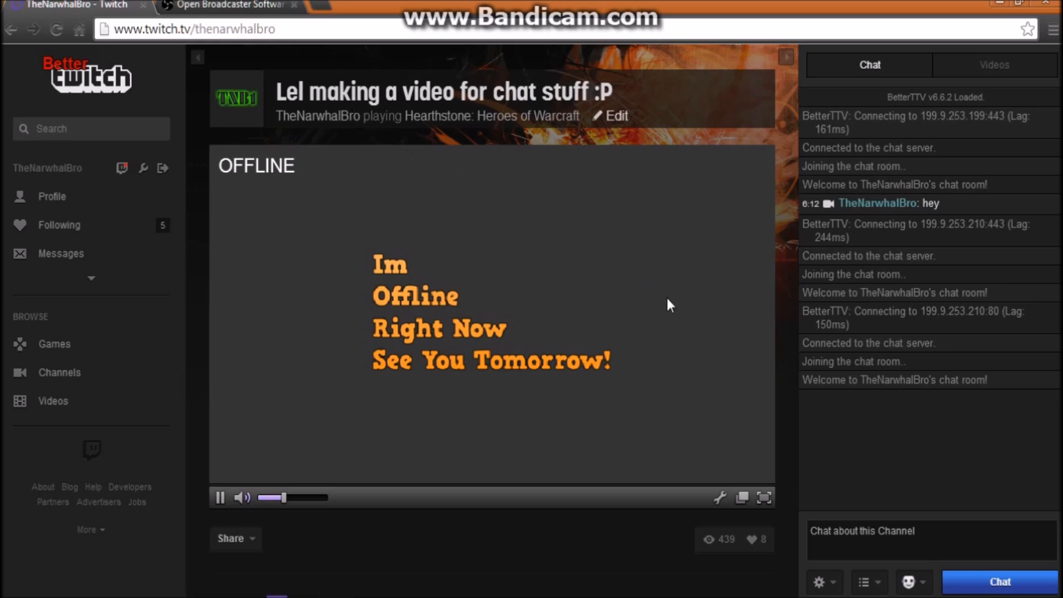
mouse_move(763, 499)
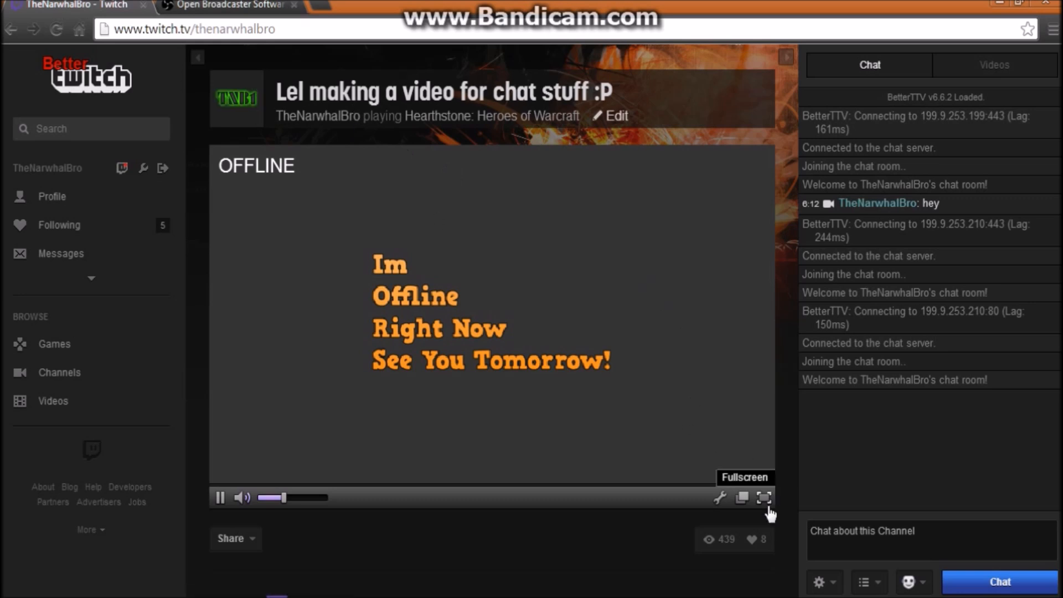
mouse_move(815, 585)
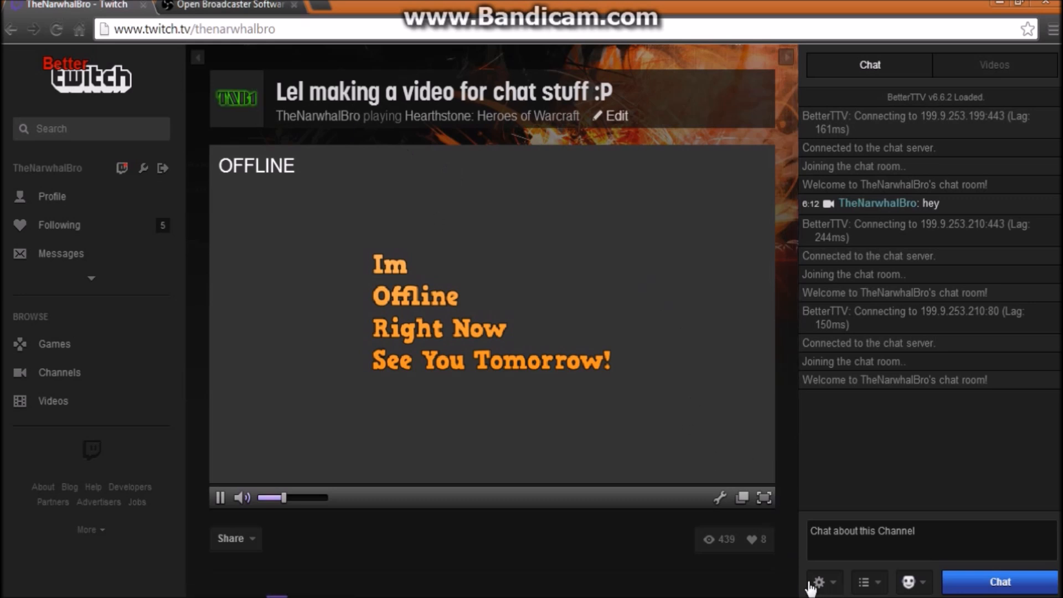
Review BetterTTV settings with DarkenTTV left on, then close the settings panel.
click(820, 581)
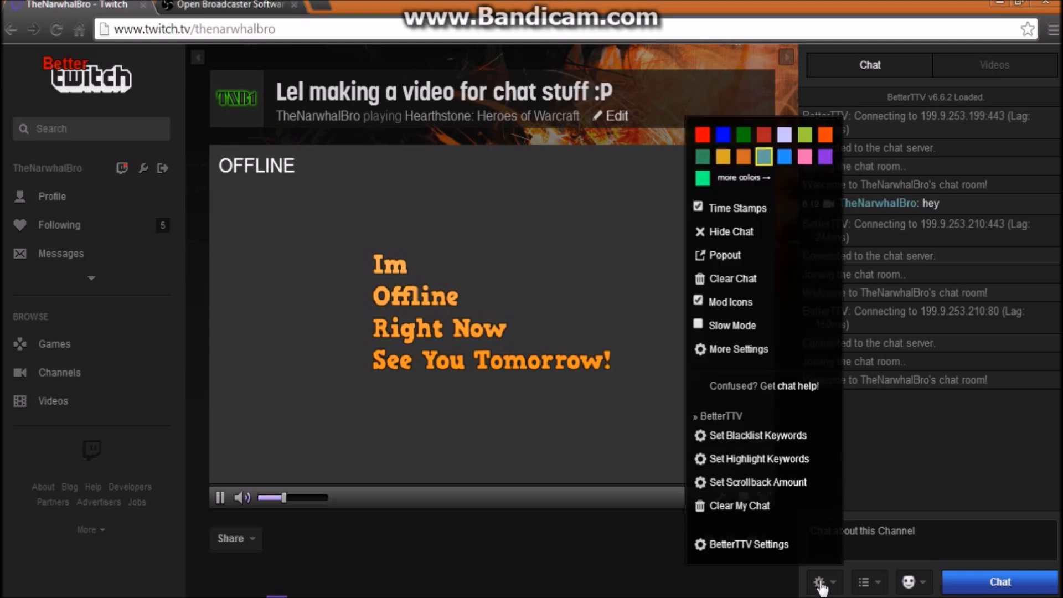
click(749, 543)
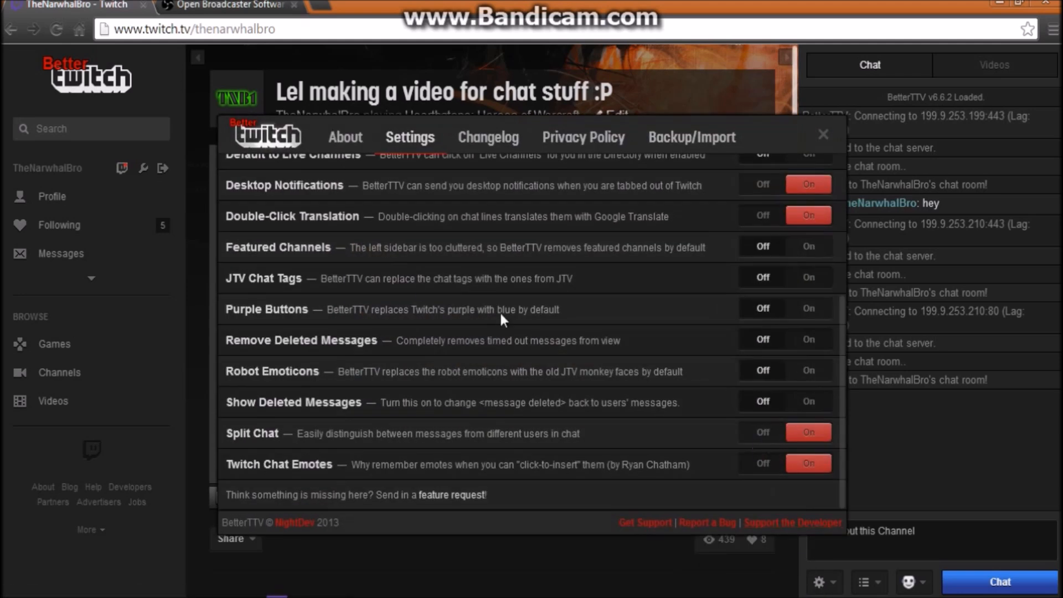
mouse_move(354, 397)
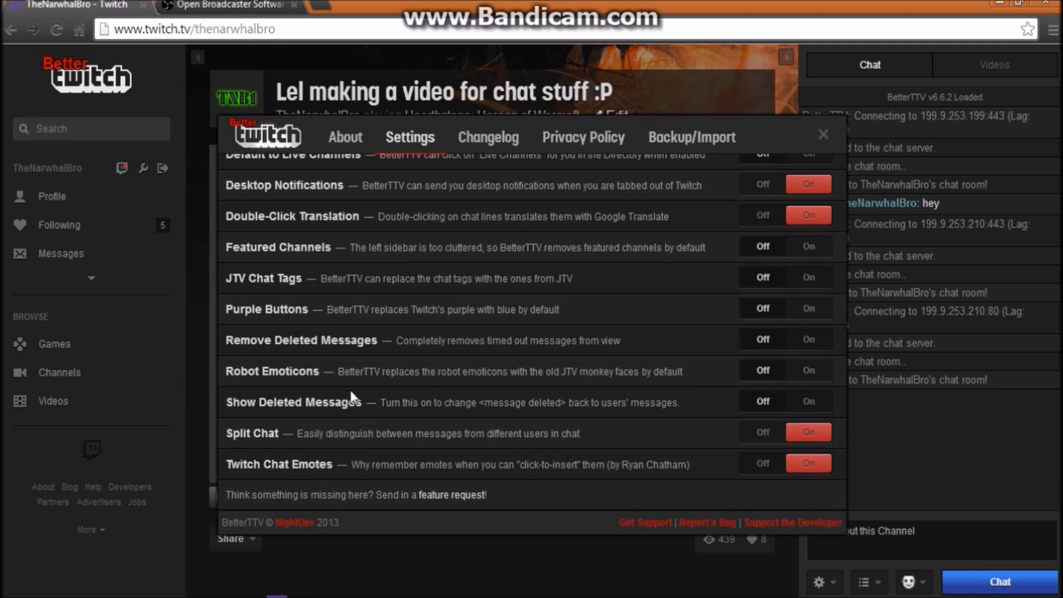
mouse_move(688, 445)
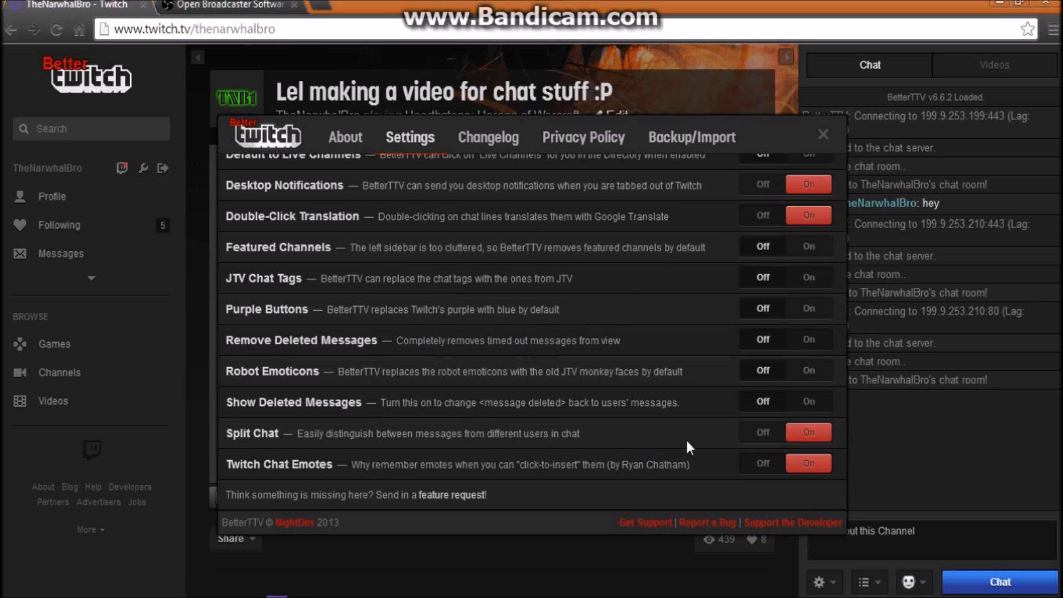
click(762, 432)
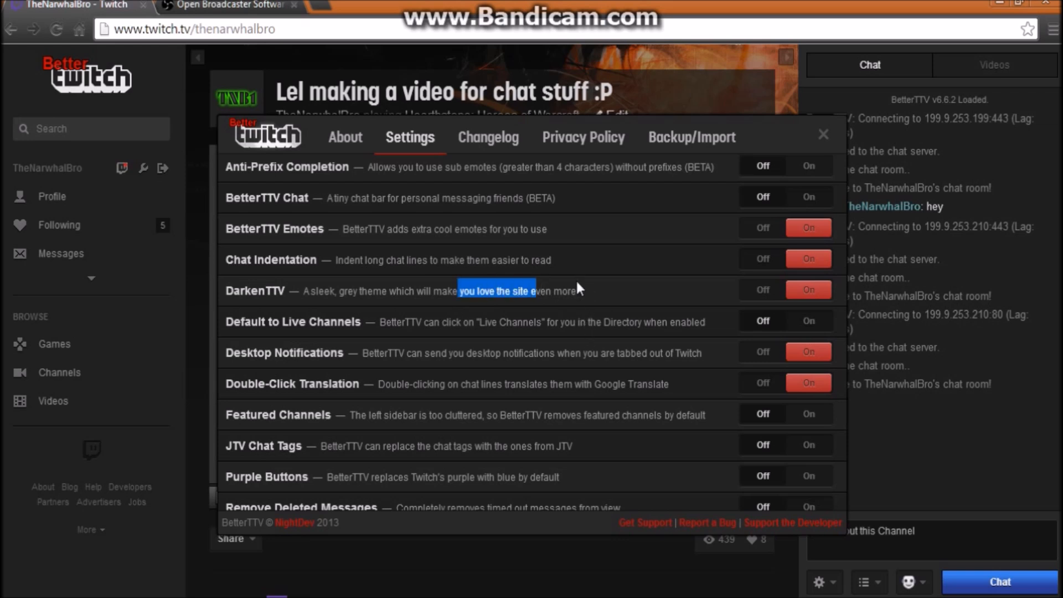
mouse_move(809, 290)
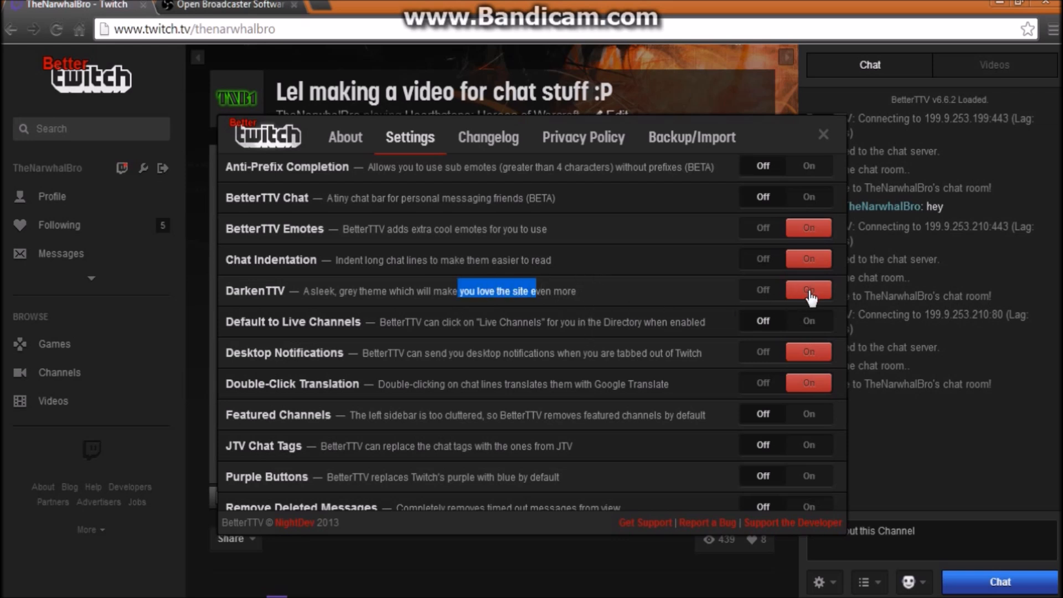
mouse_move(787, 255)
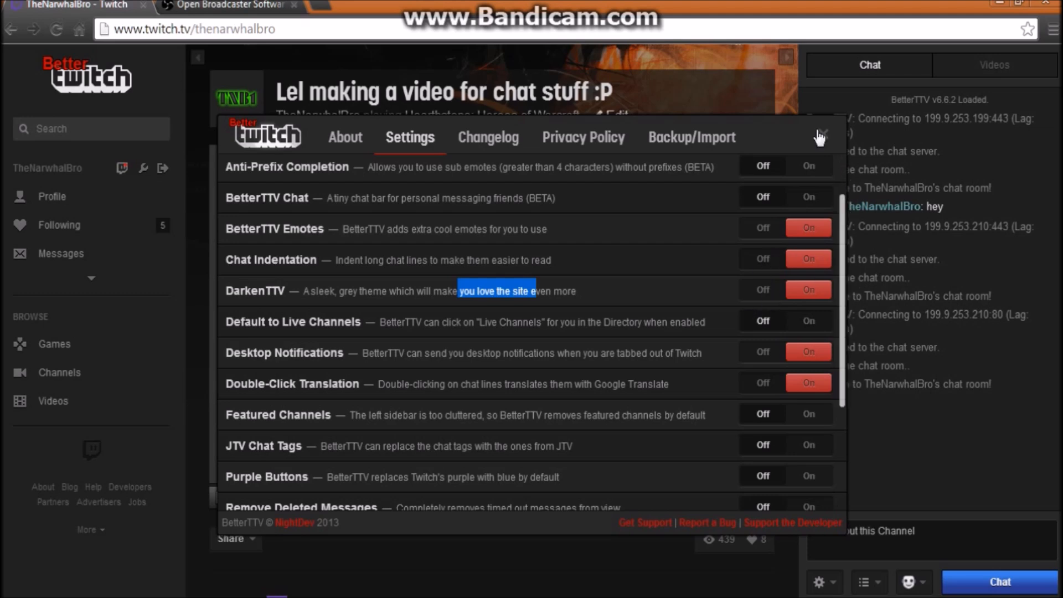
click(817, 134)
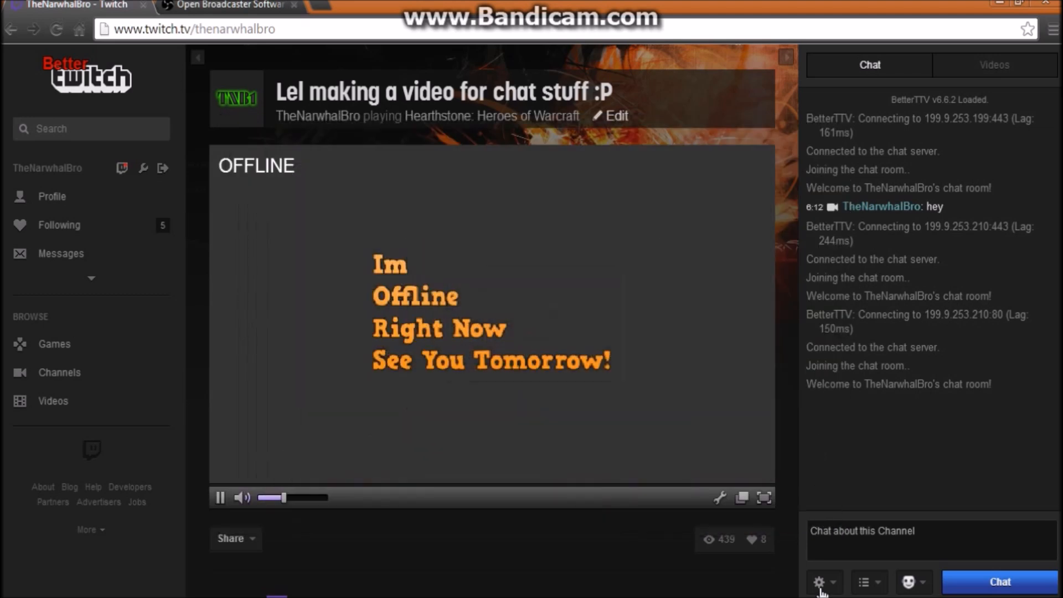
Pop the Twitch chat out into its own window via the chat gear menu's Popout Chat.
click(822, 583)
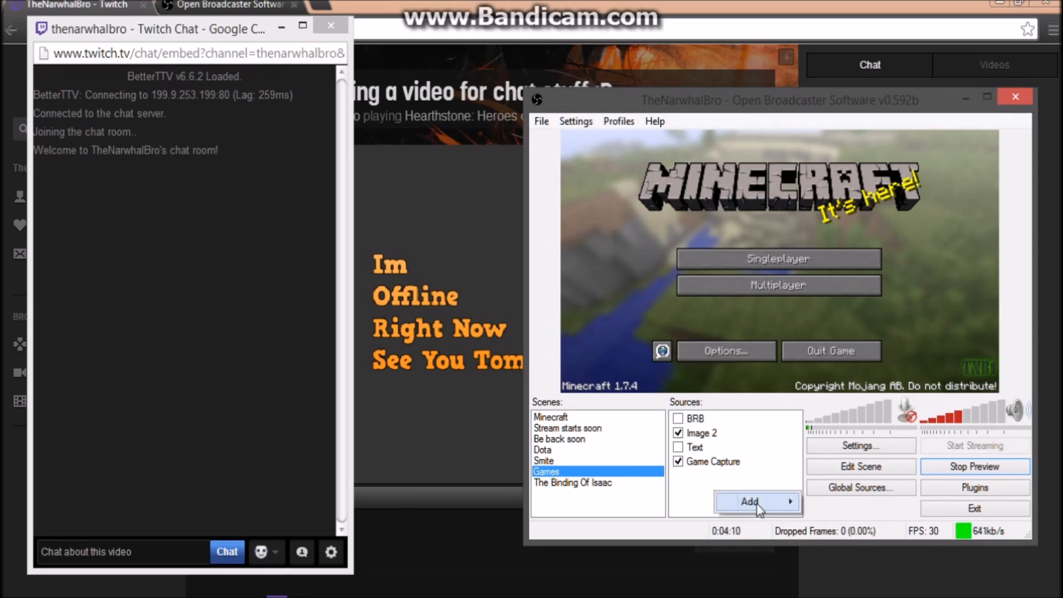
Add a Window Capture source to the Games scene with its default name.
click(755, 501)
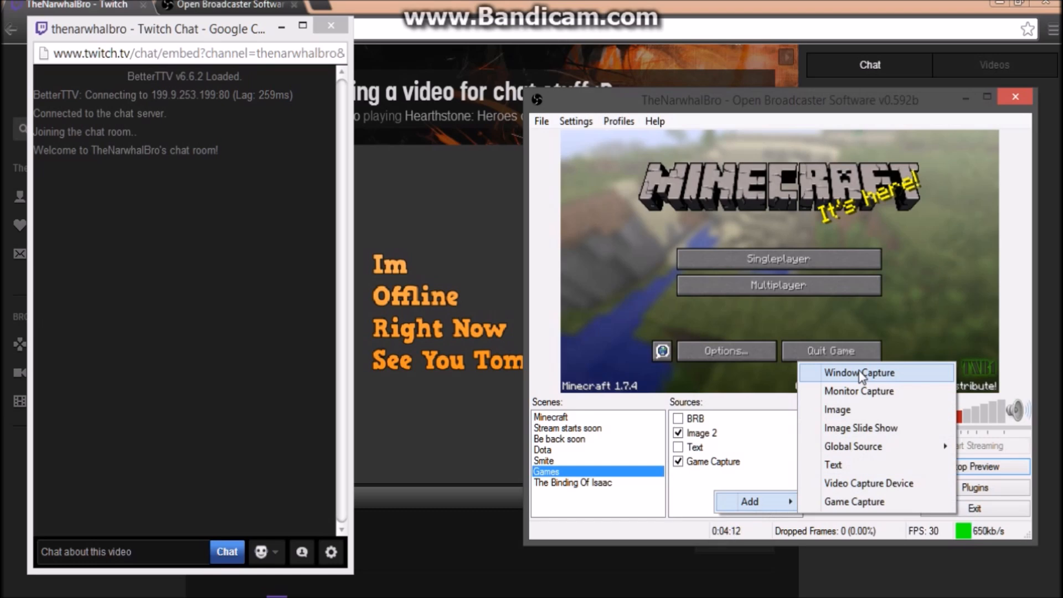
click(859, 373)
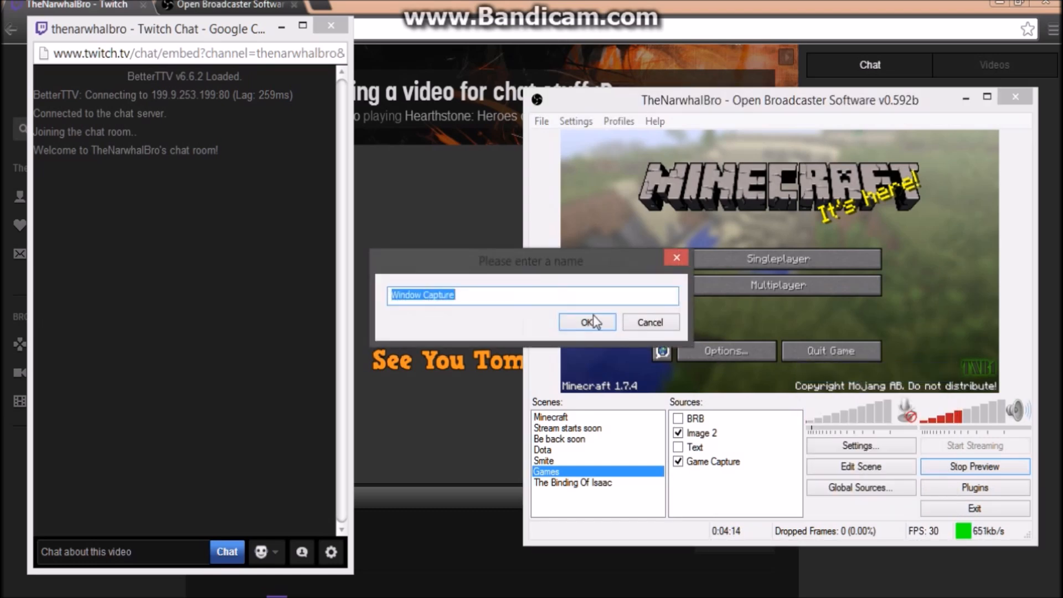
click(587, 322)
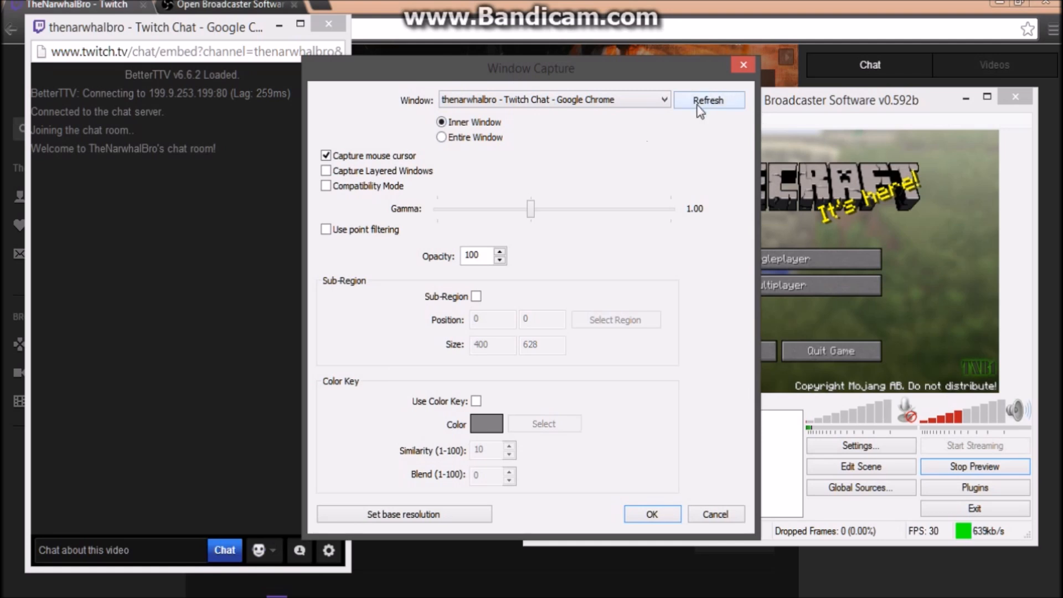
mouse_move(511, 275)
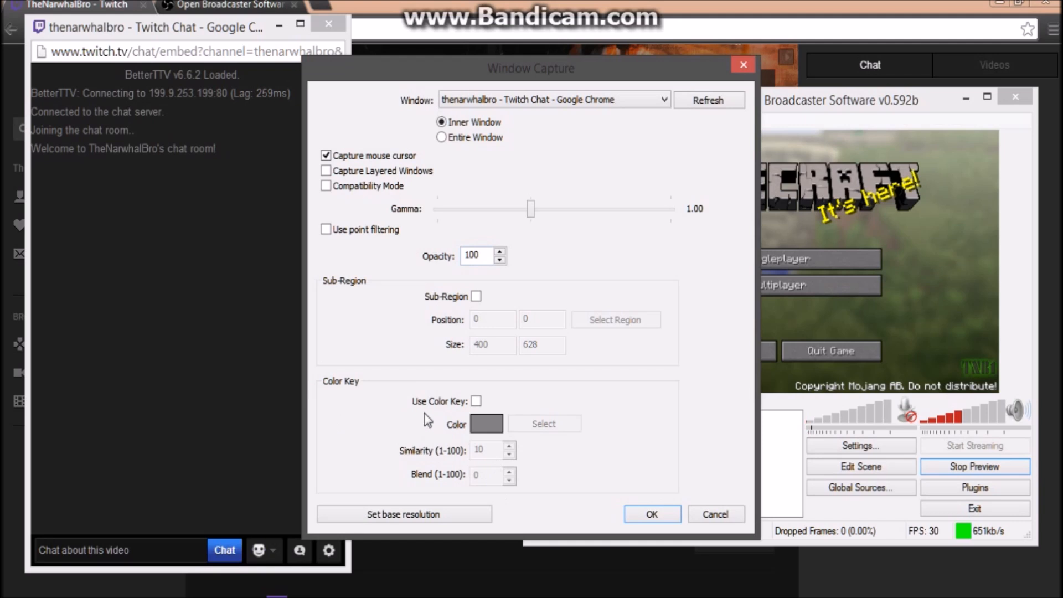
Enable Use Color Key on the chat capture with the chat's dark background as key colour.
click(476, 400)
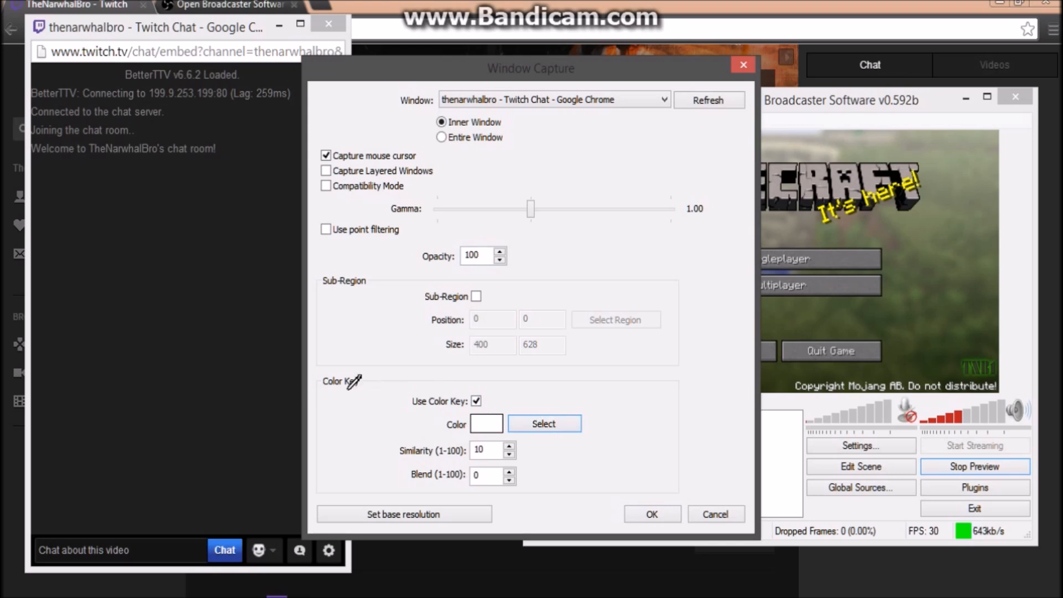
mouse_move(147, 313)
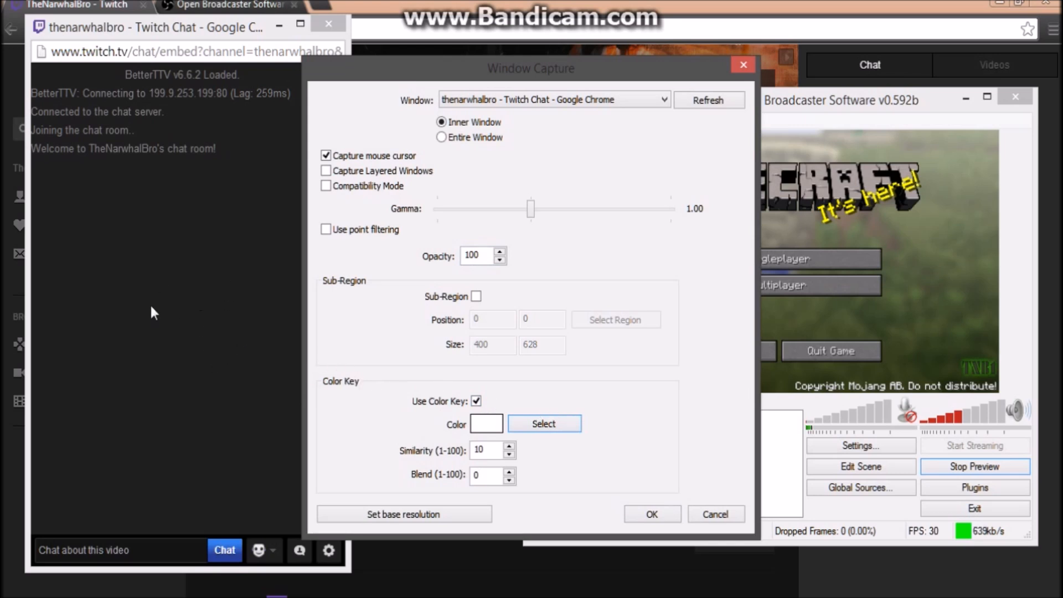
mouse_move(140, 295)
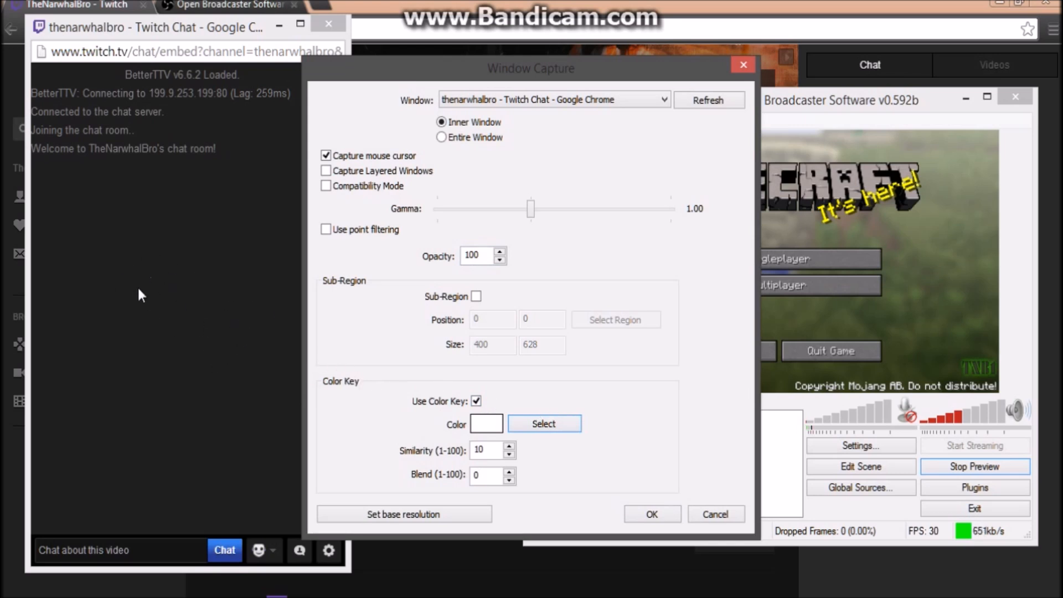
click(544, 423)
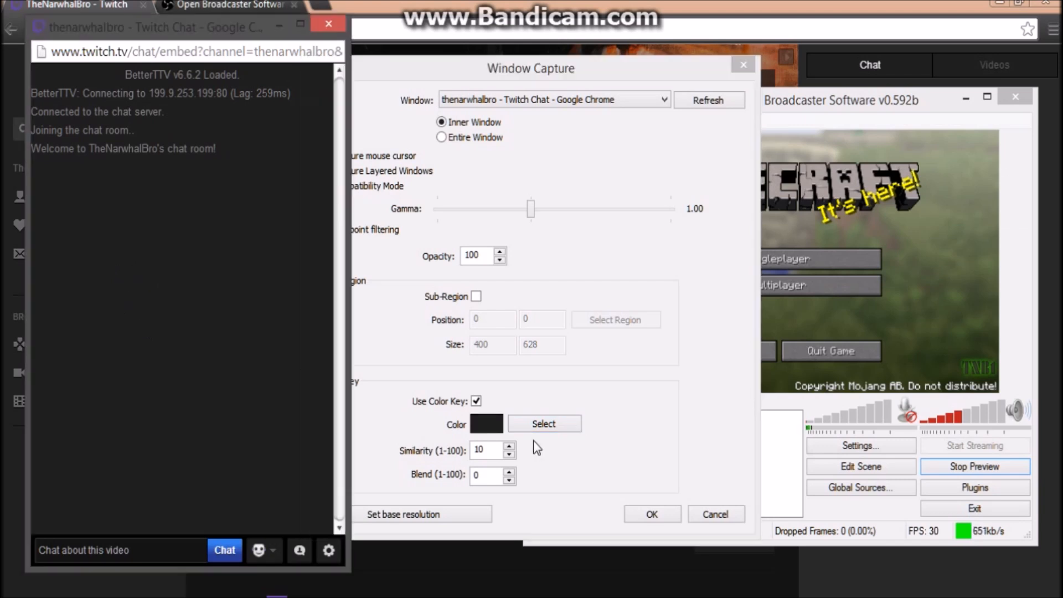
mouse_move(533, 81)
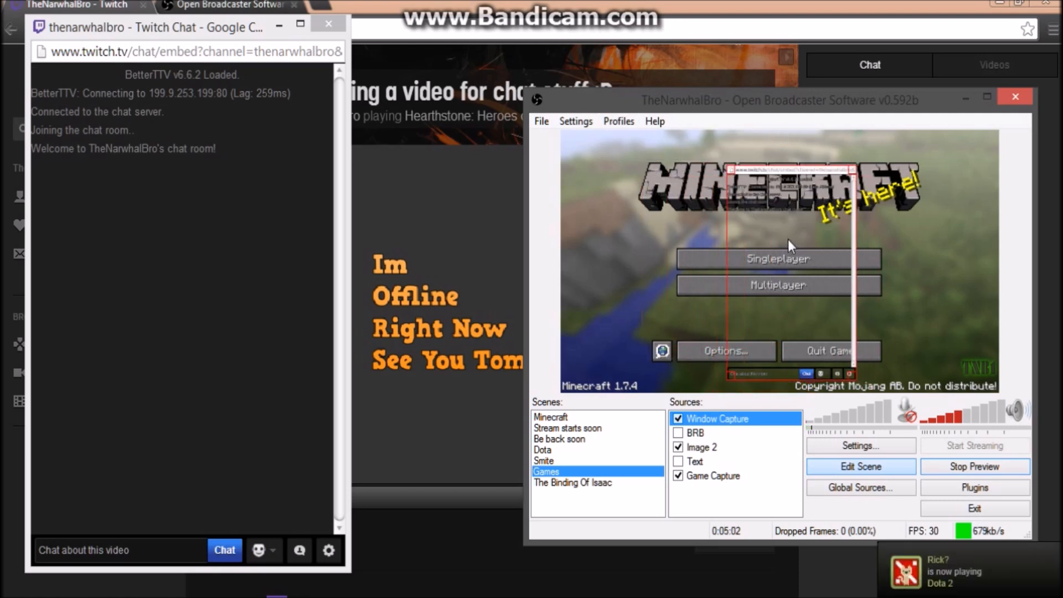
mouse_move(846, 312)
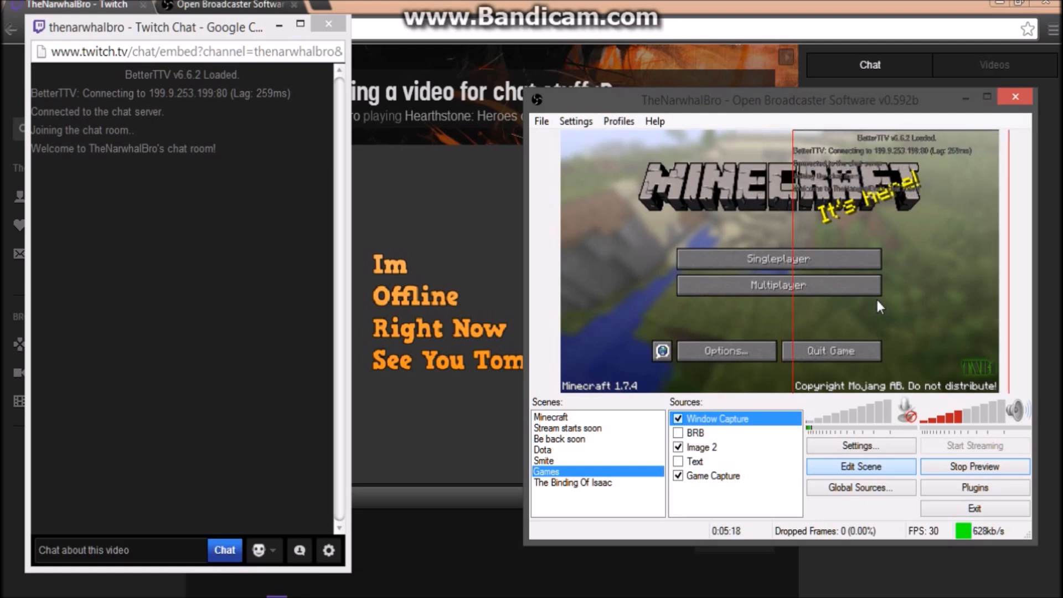
mouse_move(794, 295)
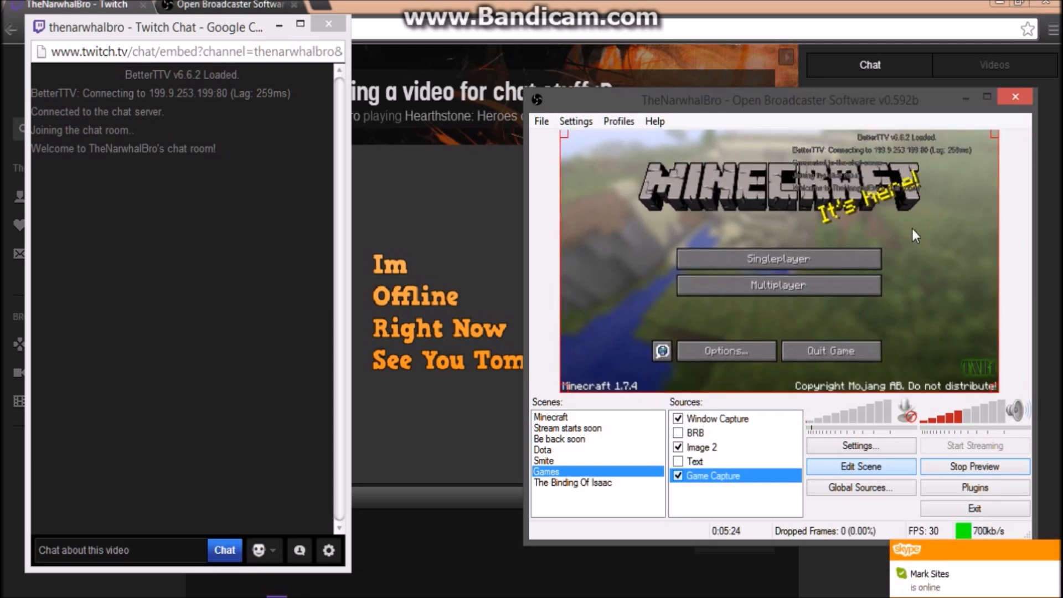
Select the Window Capture source and fit its box along the preview's right edge.
click(717, 418)
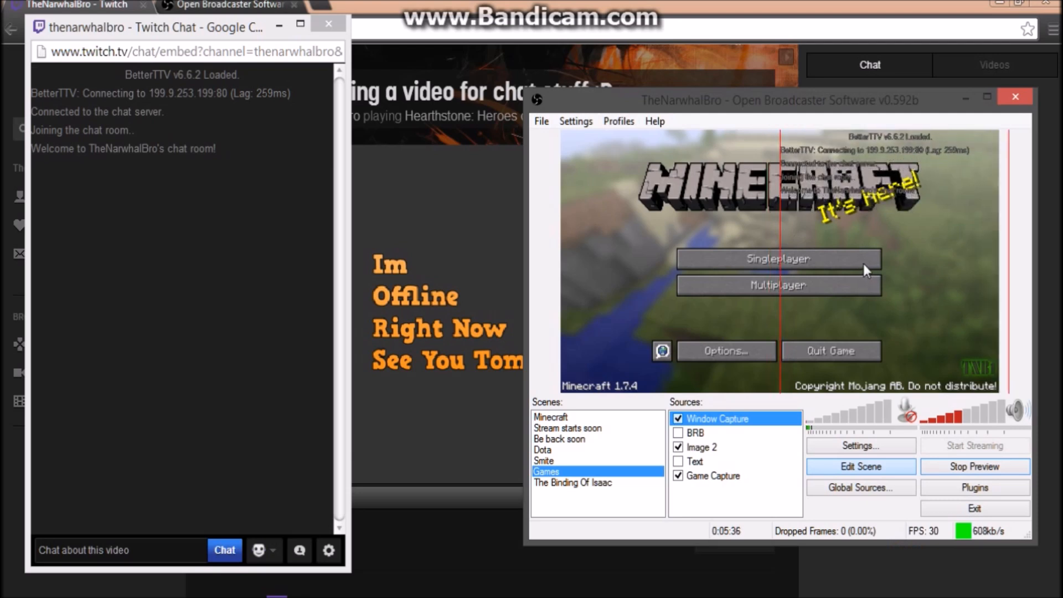
mouse_move(803, 463)
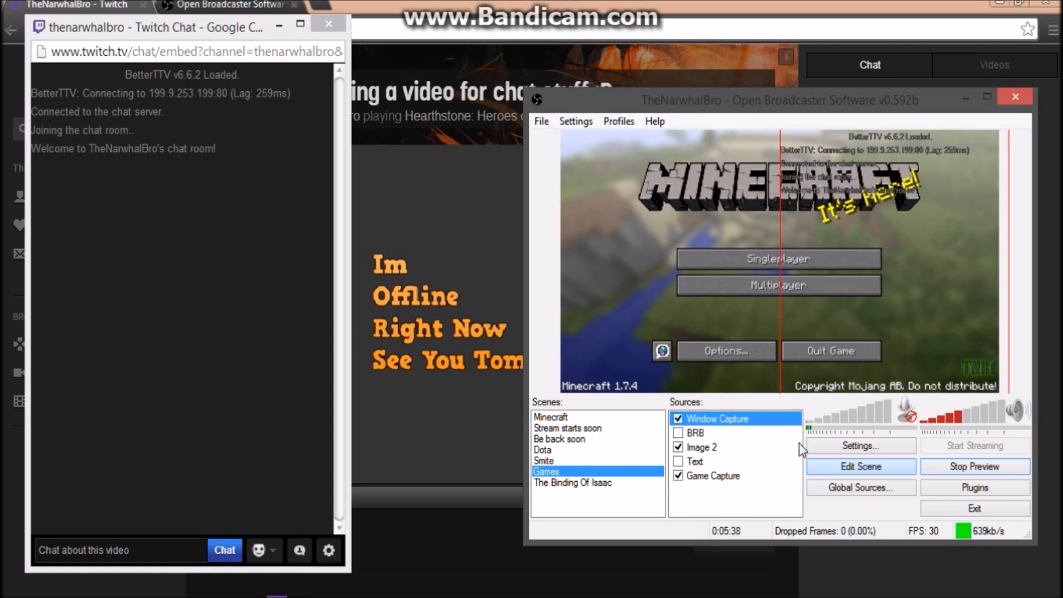
mouse_move(857, 325)
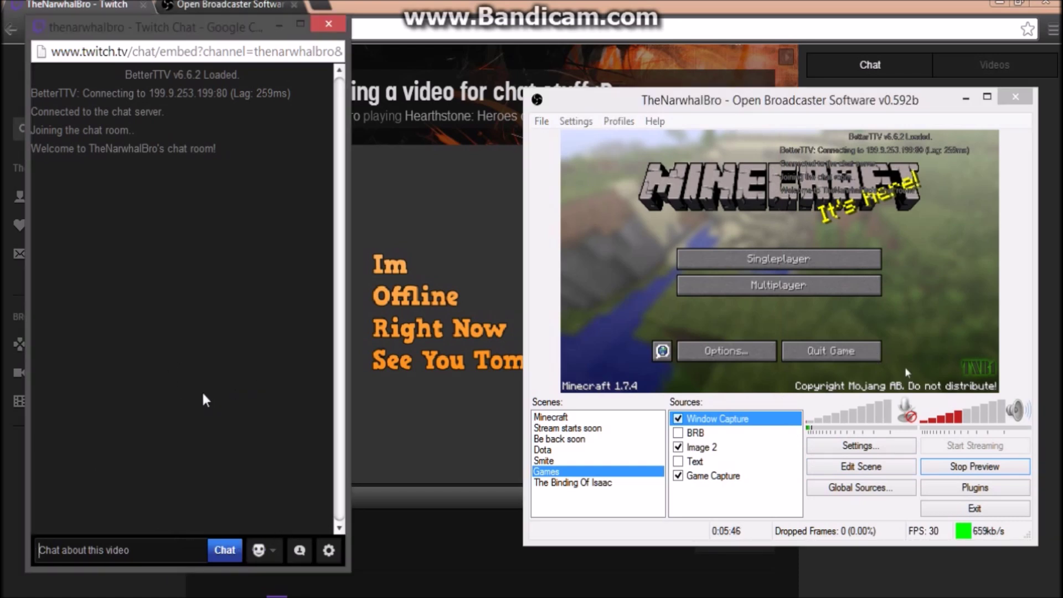
Send the test message 'helo' in the popped-out Twitch chat.
text(helo)
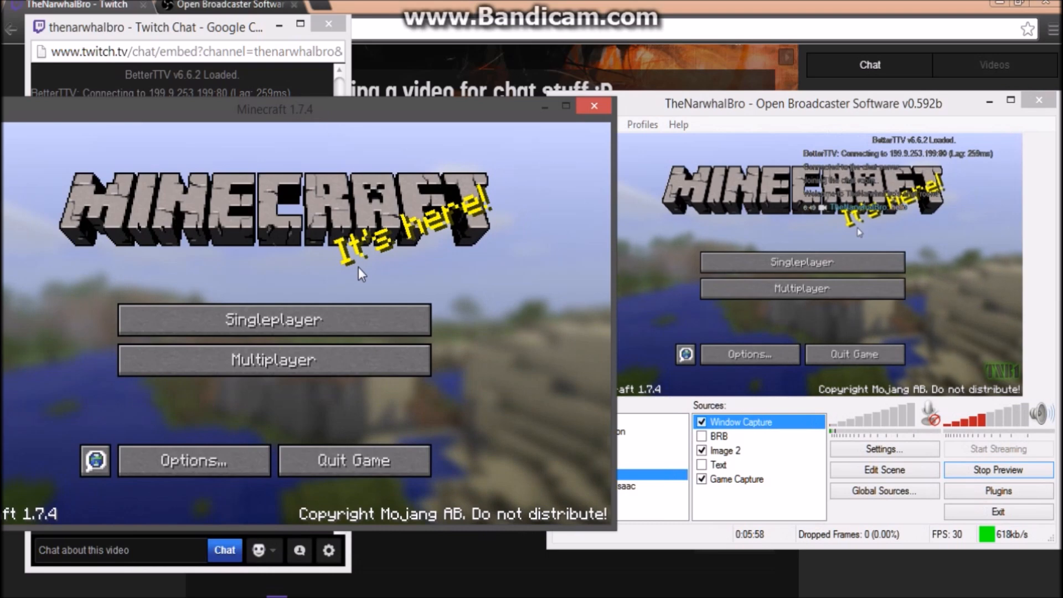
Launch the Survival singleplayer world so it begins building terrain.
click(274, 320)
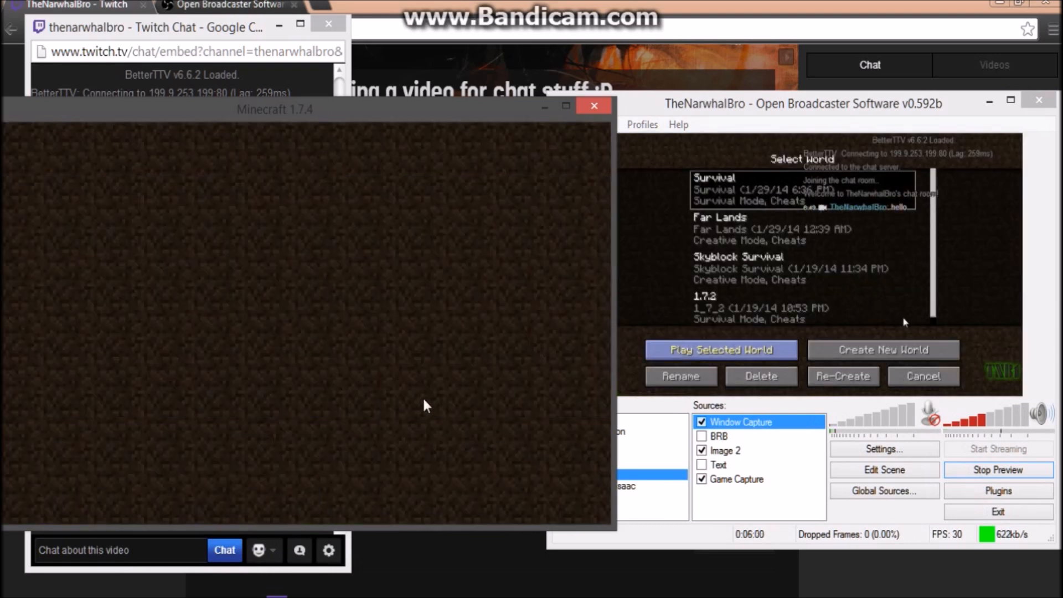
click(724, 349)
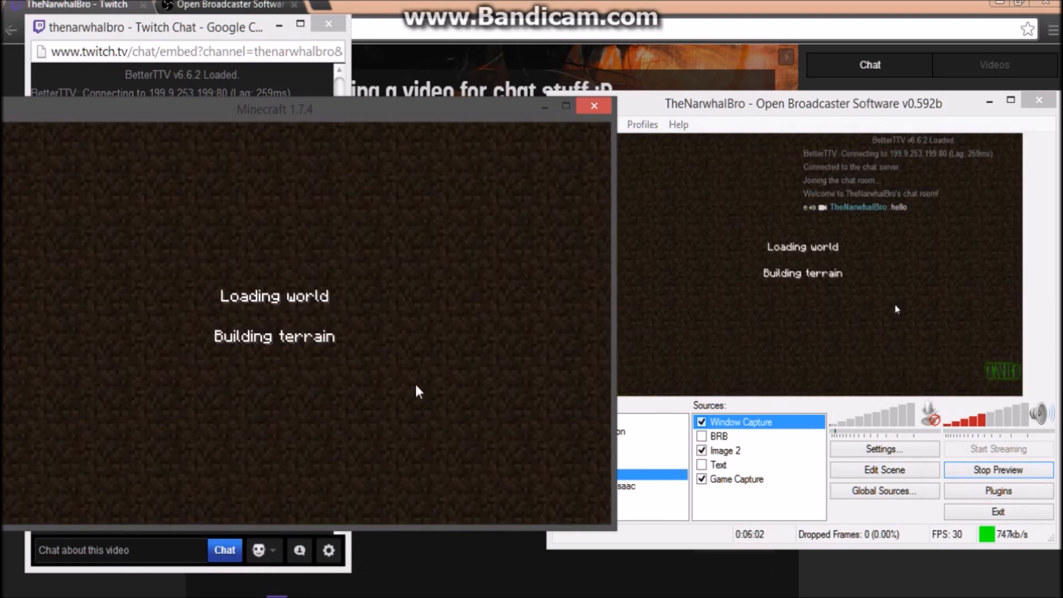